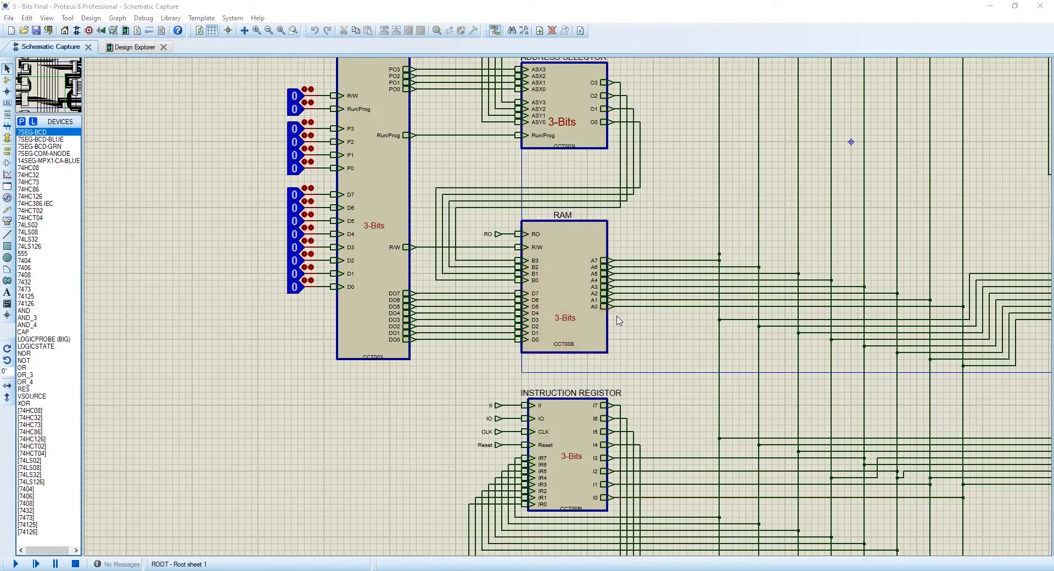
{"action": "mouse_move", "coordinate": [603, 273]}
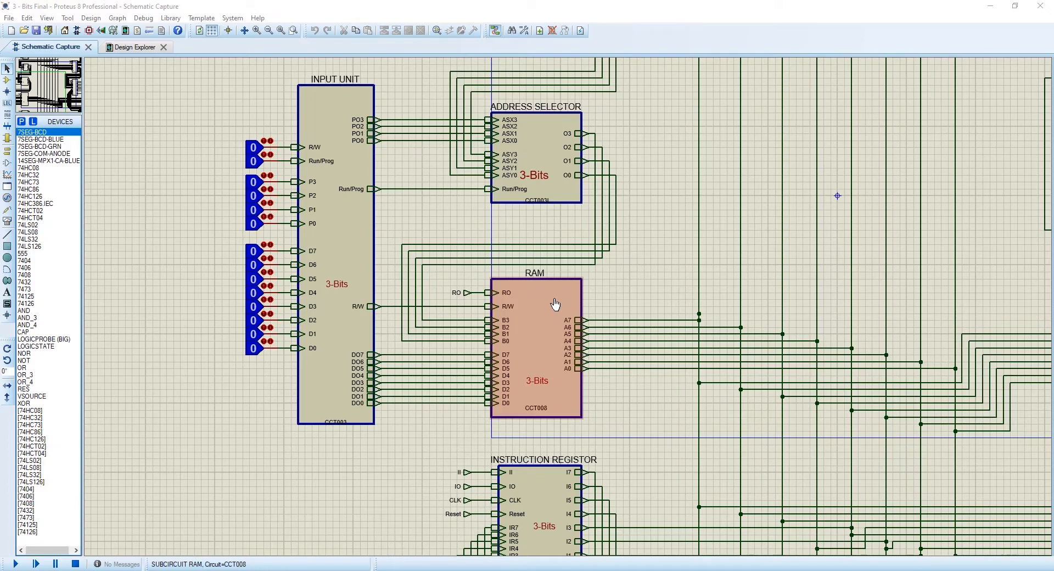
{"action": "mouse_move", "coordinate": [551, 368]}
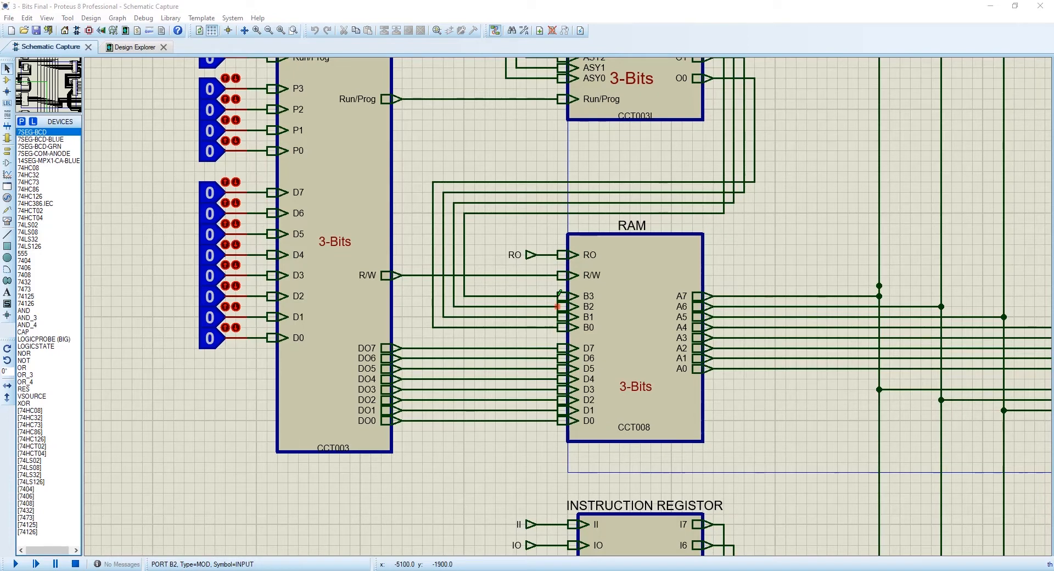
Step: Descend into the RAM subcircuit to view the DATA 7 register, bus lines and LORD blocks
{"action": "left_click", "coordinate": [632, 336]}
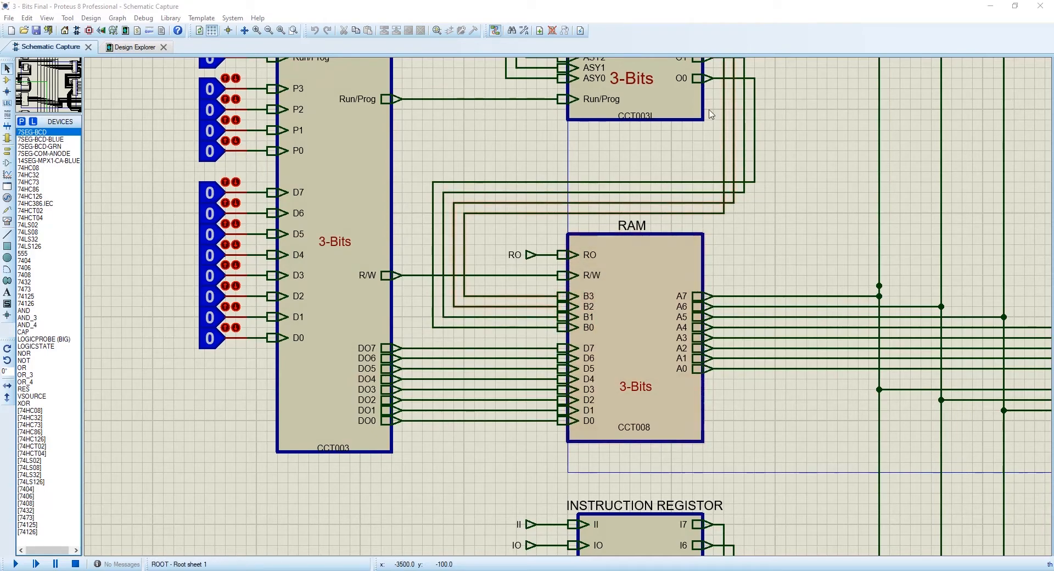
{"action": "scroll", "scroll_direction": "down", "scroll_amount": 3}
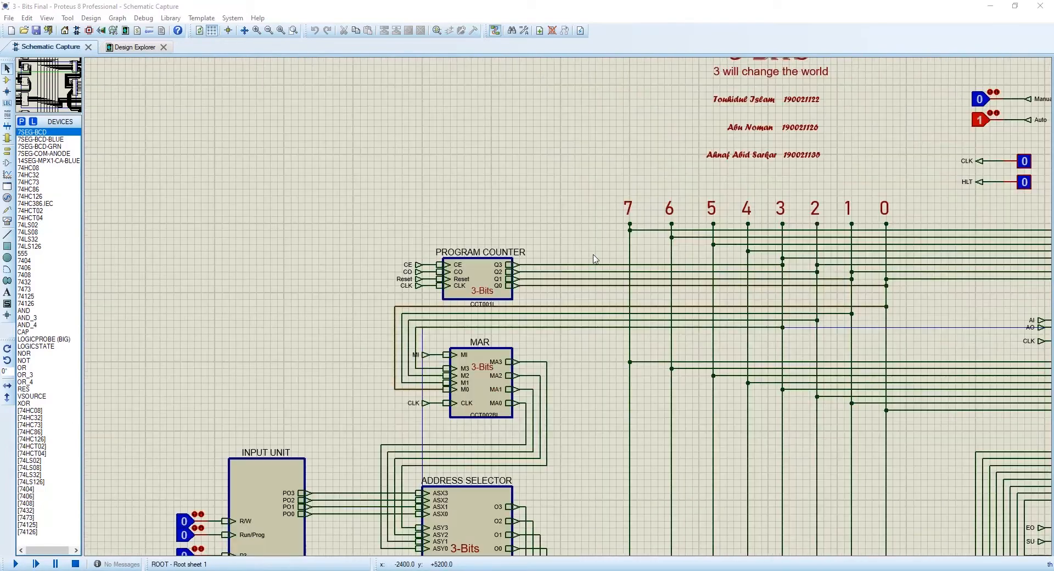
{"action": "scroll", "scroll_direction": "down", "scroll_amount": 3}
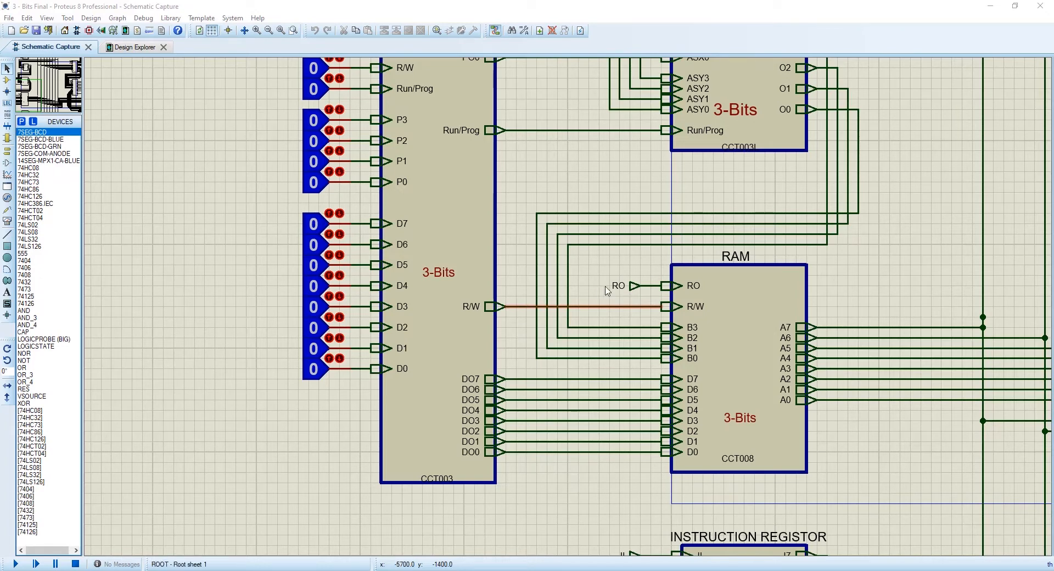
{"action": "left_click", "coordinate": [672, 285]}
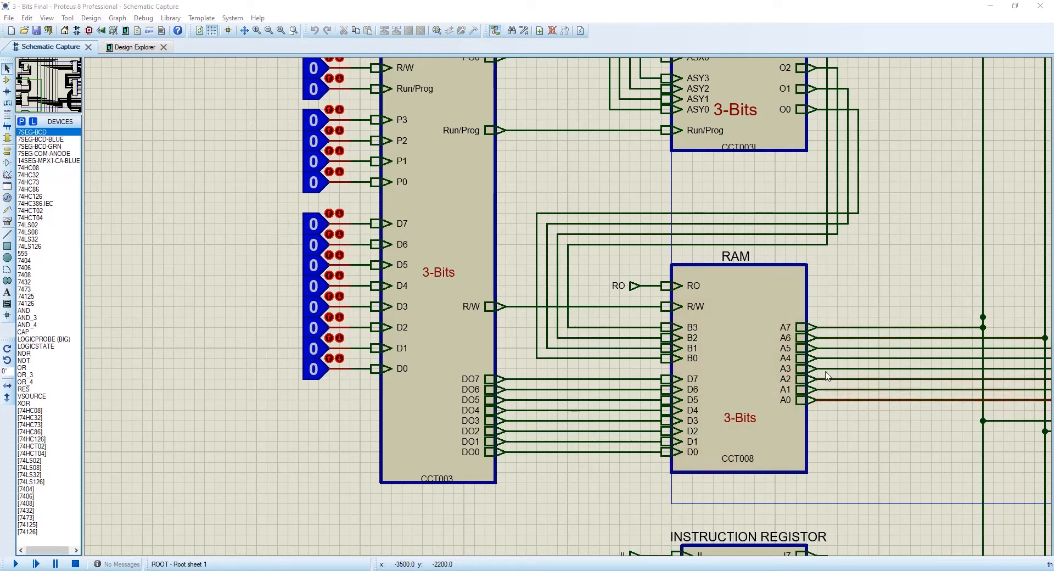
{"action": "scroll", "scroll_direction": "down", "scroll_amount": 3}
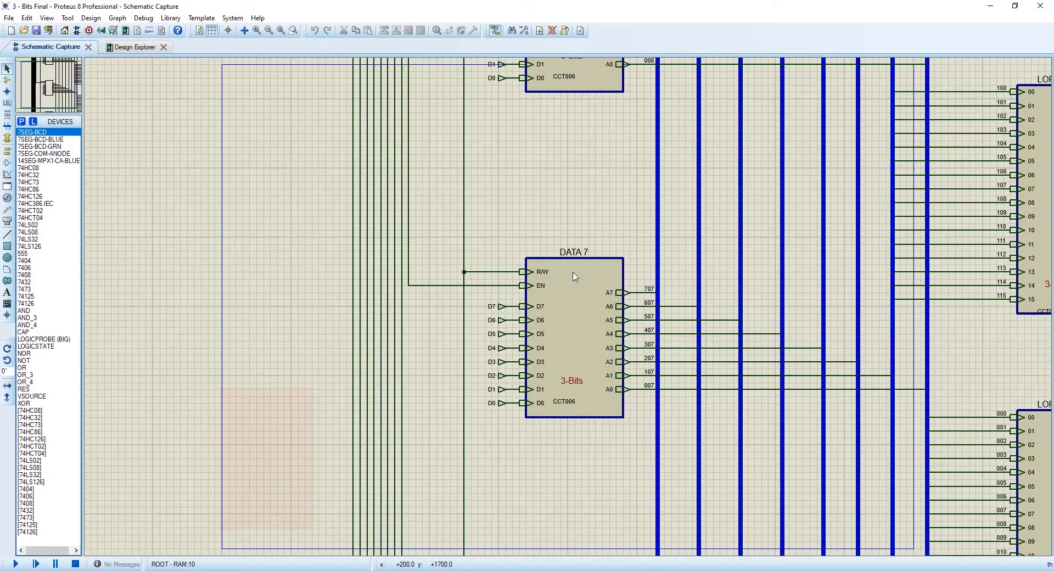
{"action": "scroll", "scroll_direction": "down", "scroll_amount": 3}
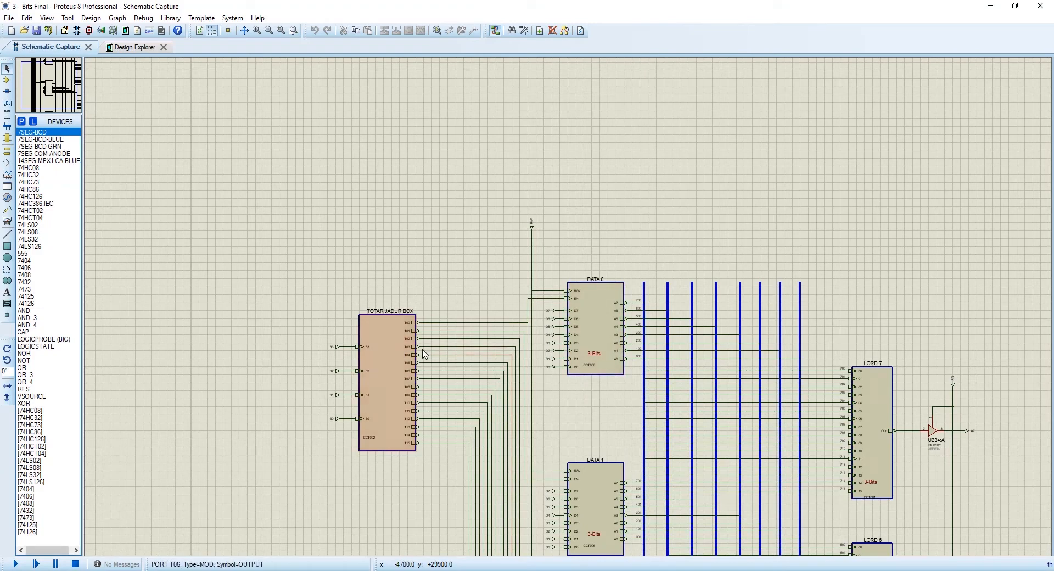
{"action": "left_click", "coordinate": [397, 357]}
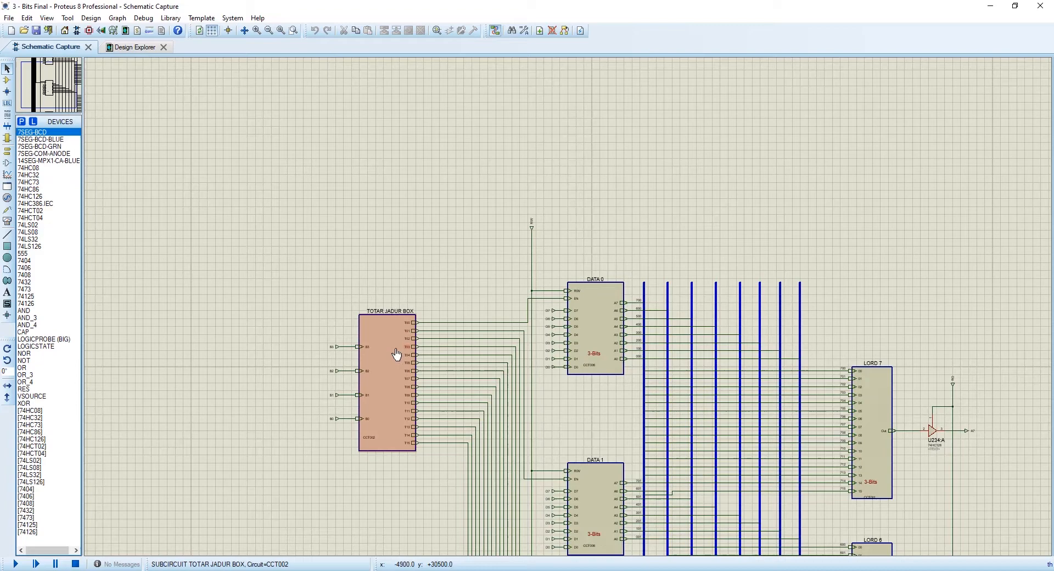
{"action": "left_click", "coordinate": [595, 329]}
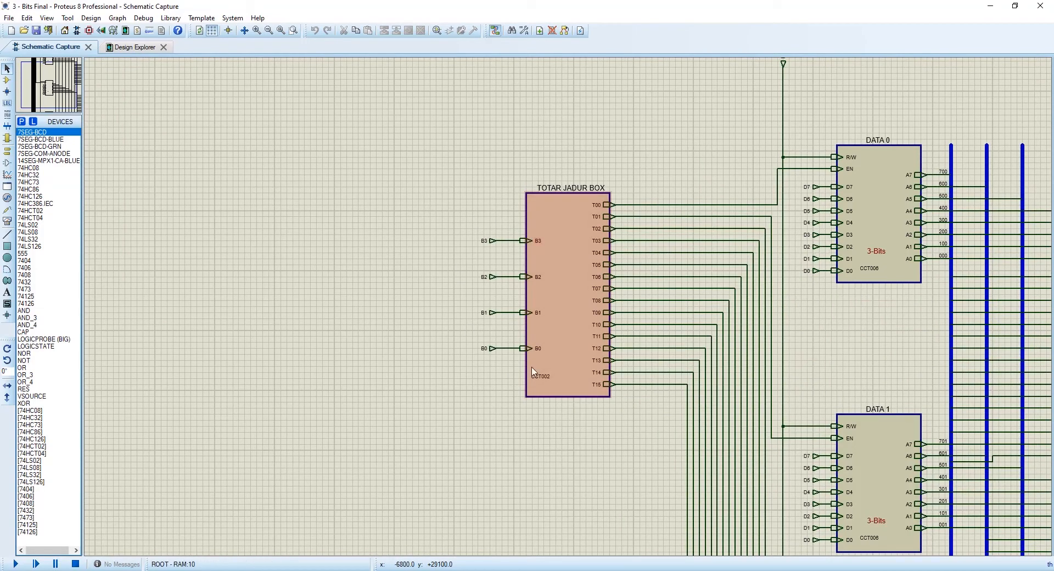
{"action": "mouse_move", "coordinate": [485, 375]}
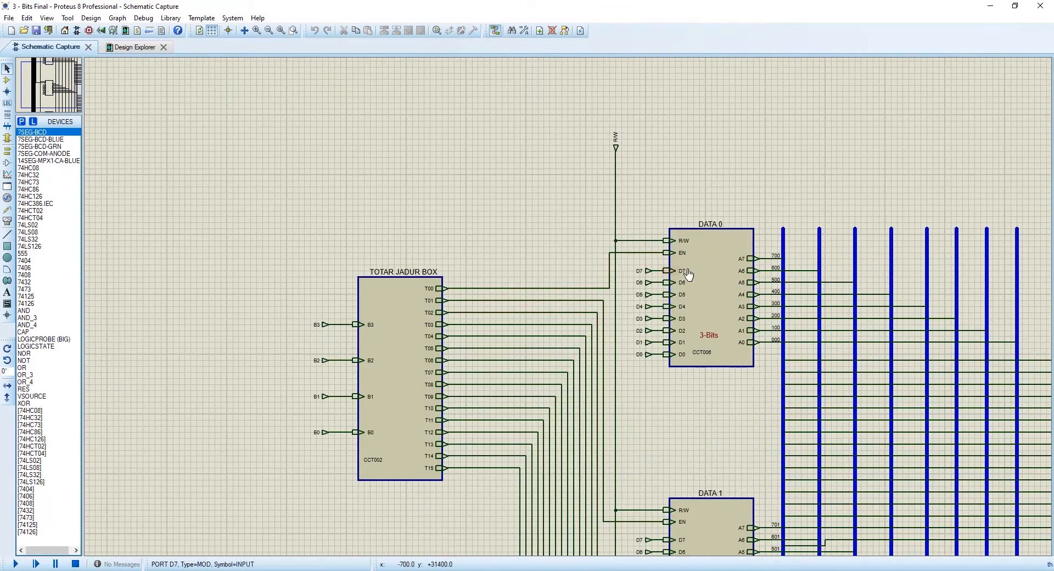
Step: Descend from the DATA 0 register into its D flip-flop cell of AND, NOR and NOT gates
{"action": "left_click", "coordinate": [712, 304]}
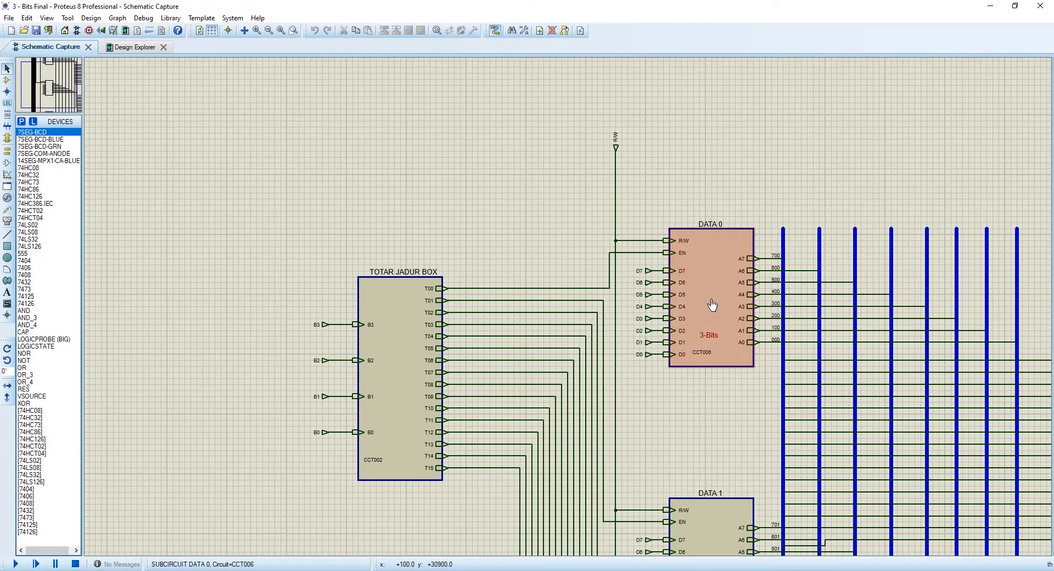
{"action": "scroll", "scroll_direction": "down", "scroll_amount": 3}
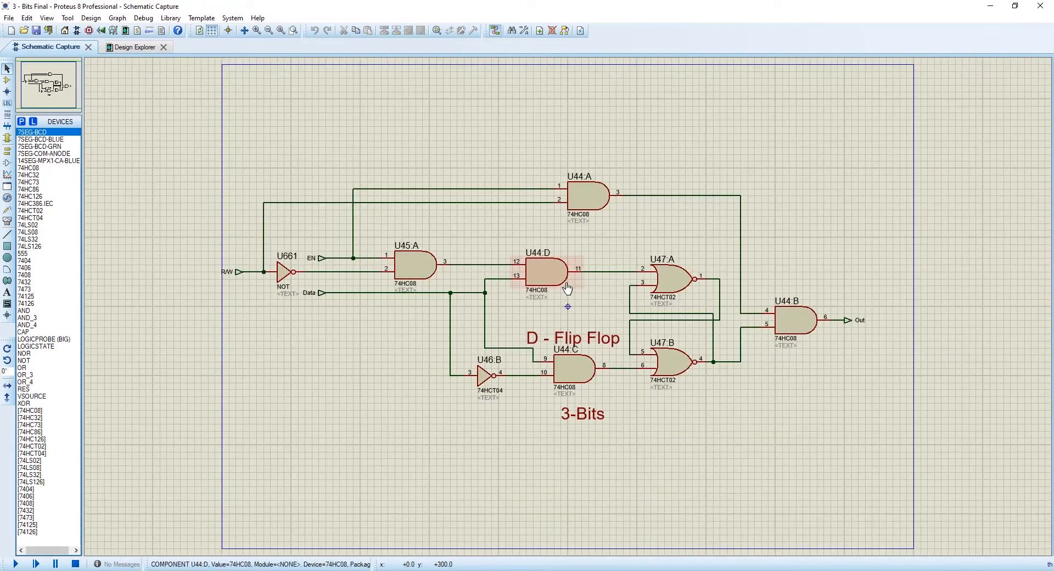
{"action": "mouse_move", "coordinate": [565, 279]}
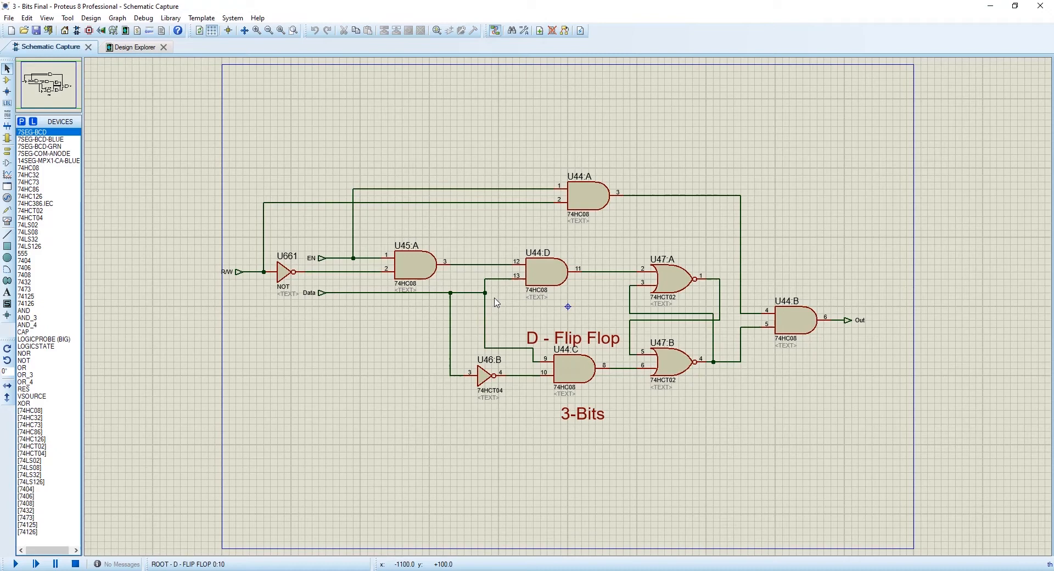
{"action": "left_click", "coordinate": [415, 263]}
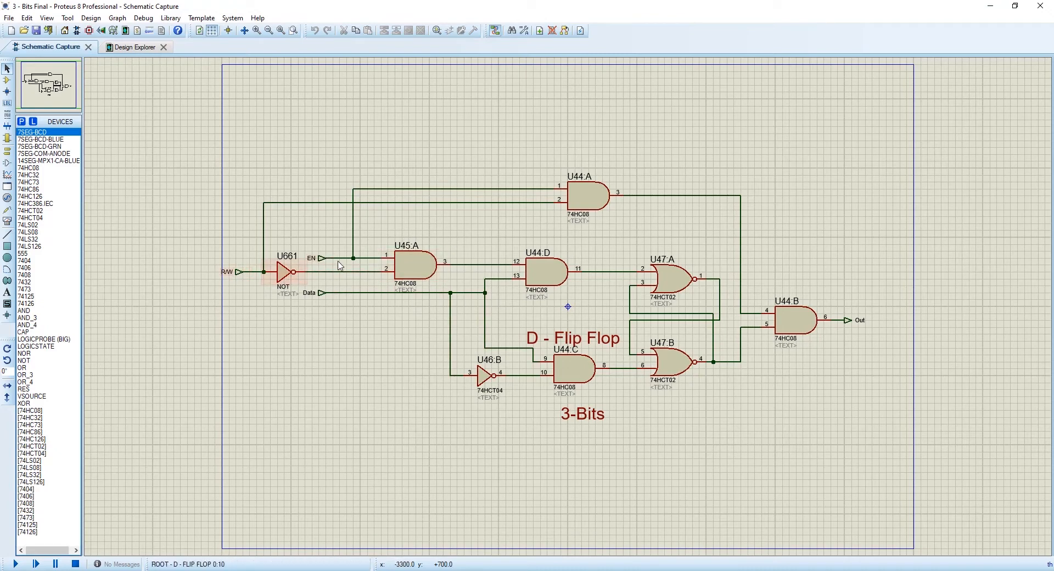
{"action": "mouse_move", "coordinate": [254, 279]}
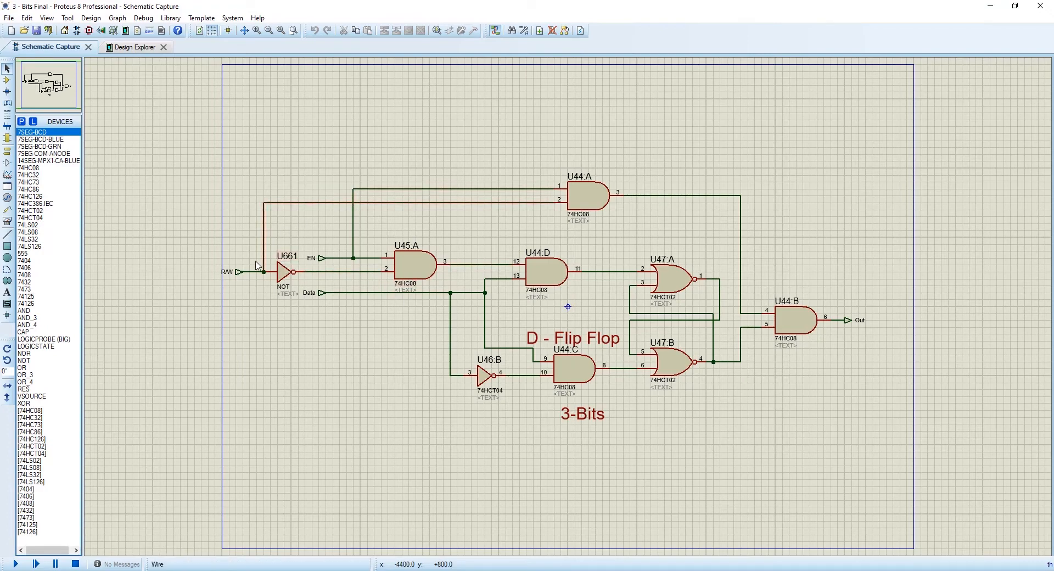
{"action": "left_click", "coordinate": [591, 193]}
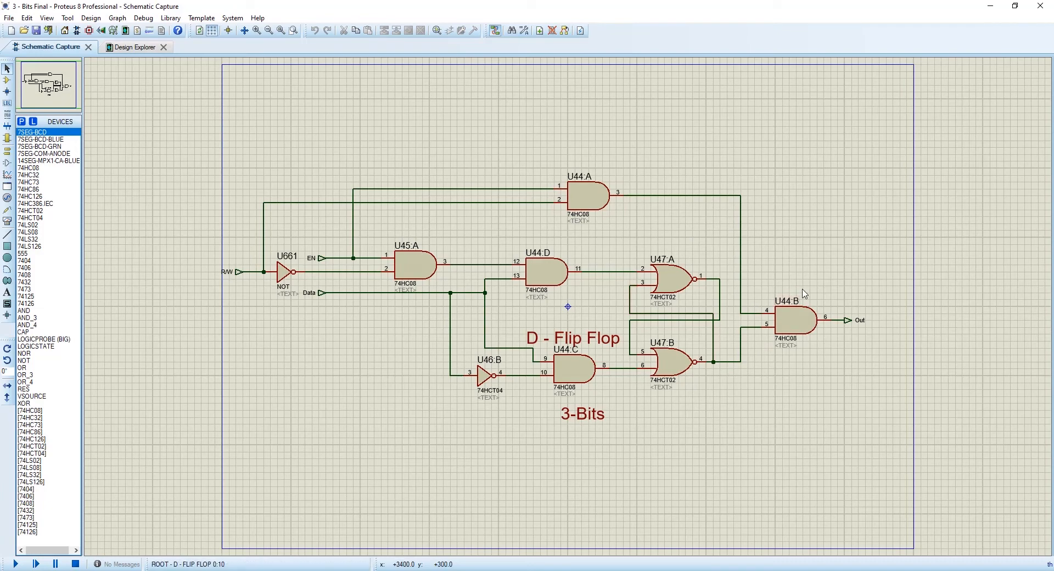
{"action": "mouse_move", "coordinate": [790, 258]}
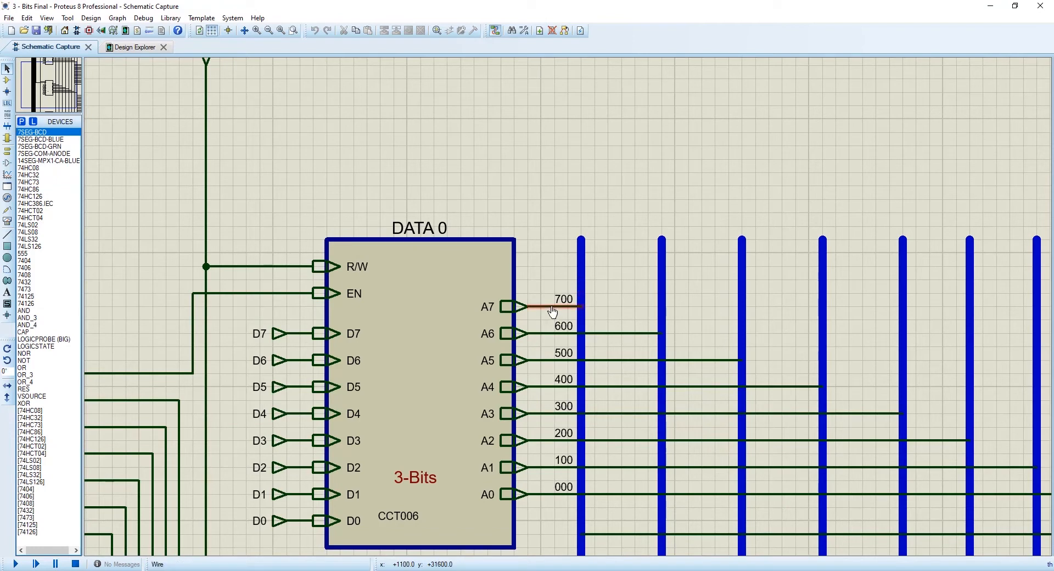
{"action": "mouse_move", "coordinate": [553, 313]}
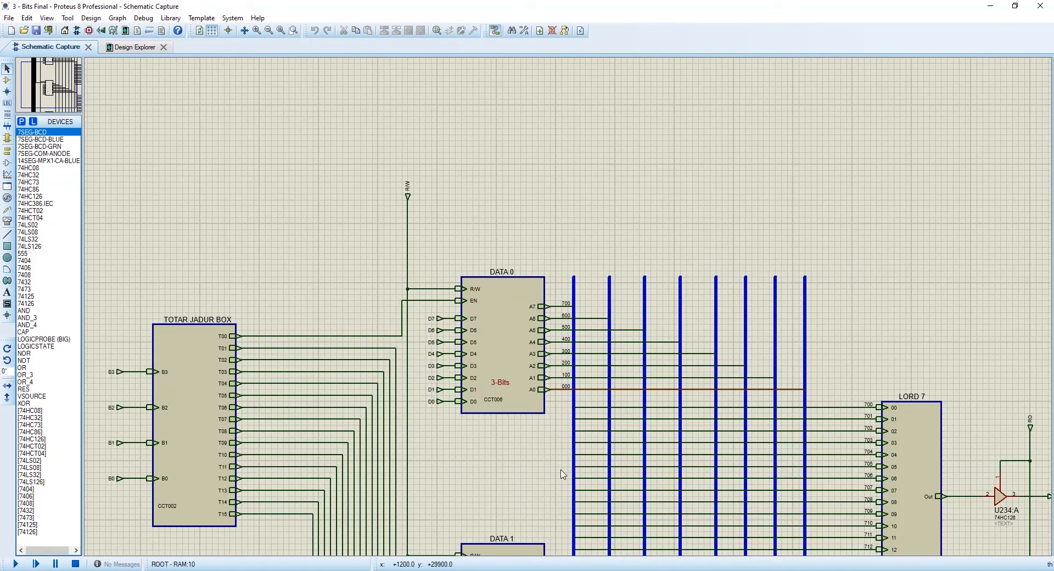
{"action": "scroll", "scroll_direction": "down", "scroll_amount": 3}
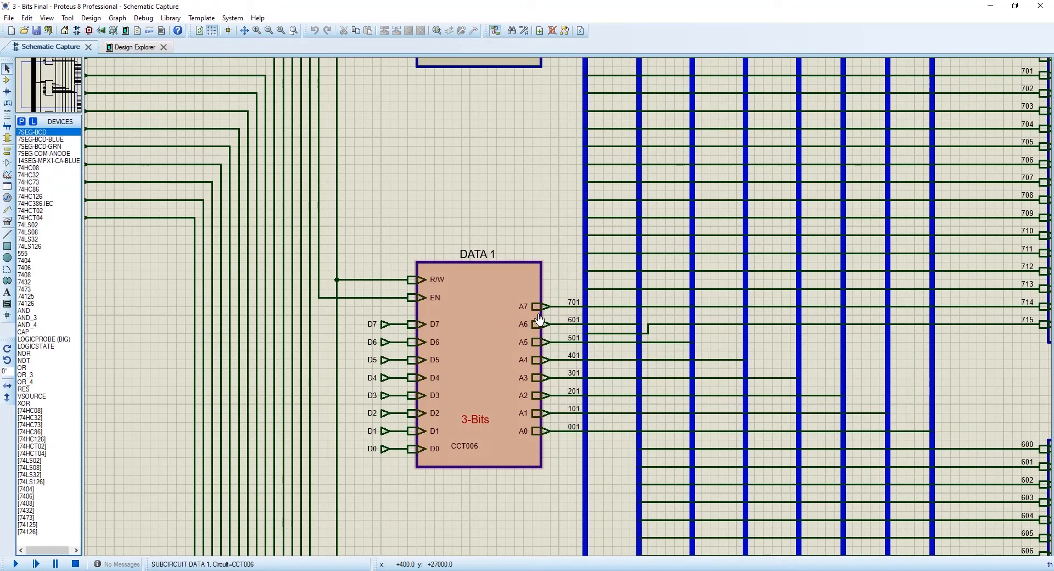
{"action": "left_click", "coordinate": [585, 325]}
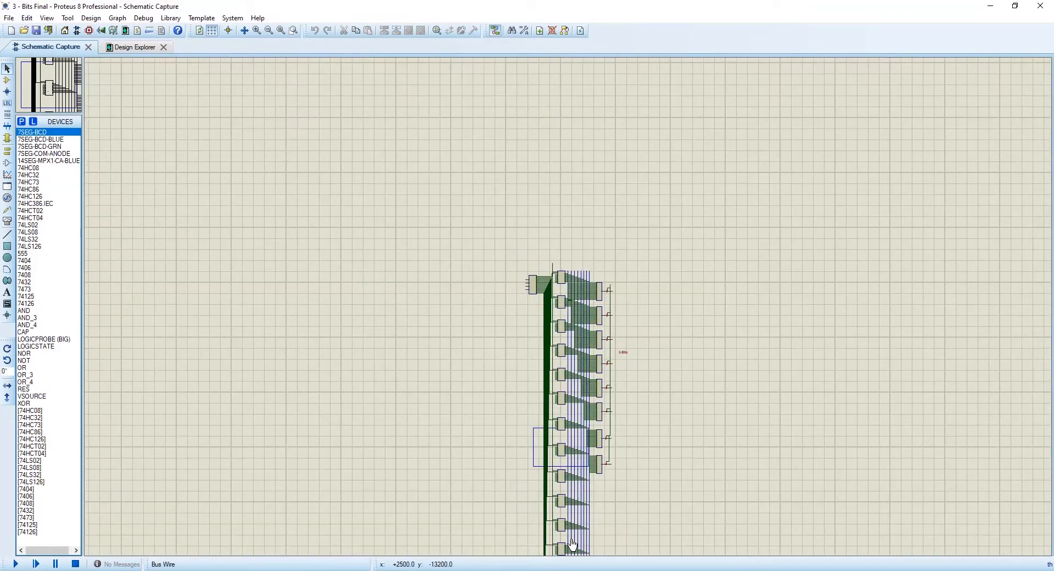
{"action": "scroll", "scroll_direction": "down", "scroll_amount": 3}
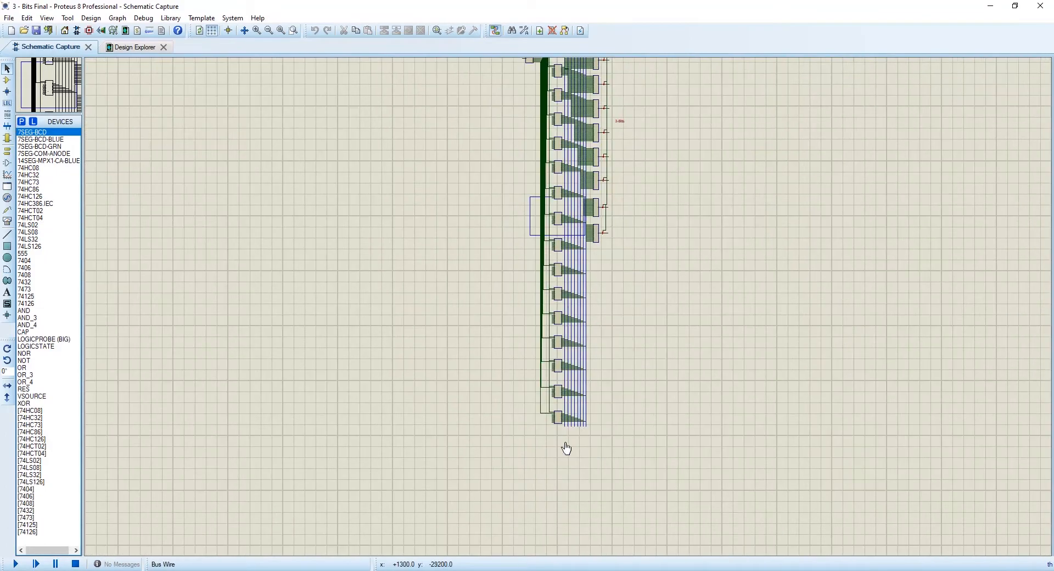
{"action": "scroll", "scroll_direction": "down", "scroll_amount": 3}
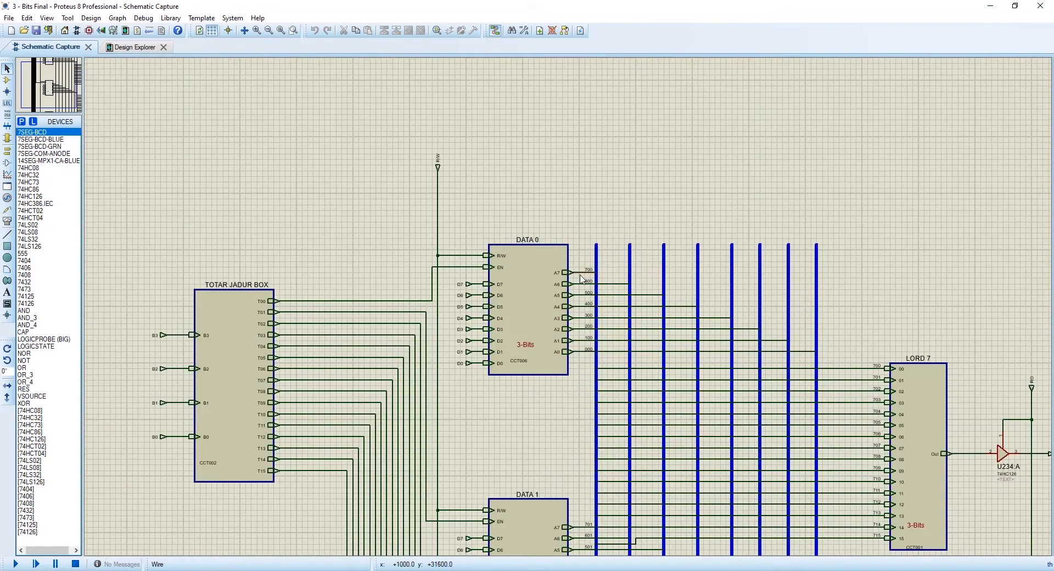
{"action": "mouse_move", "coordinate": [580, 279]}
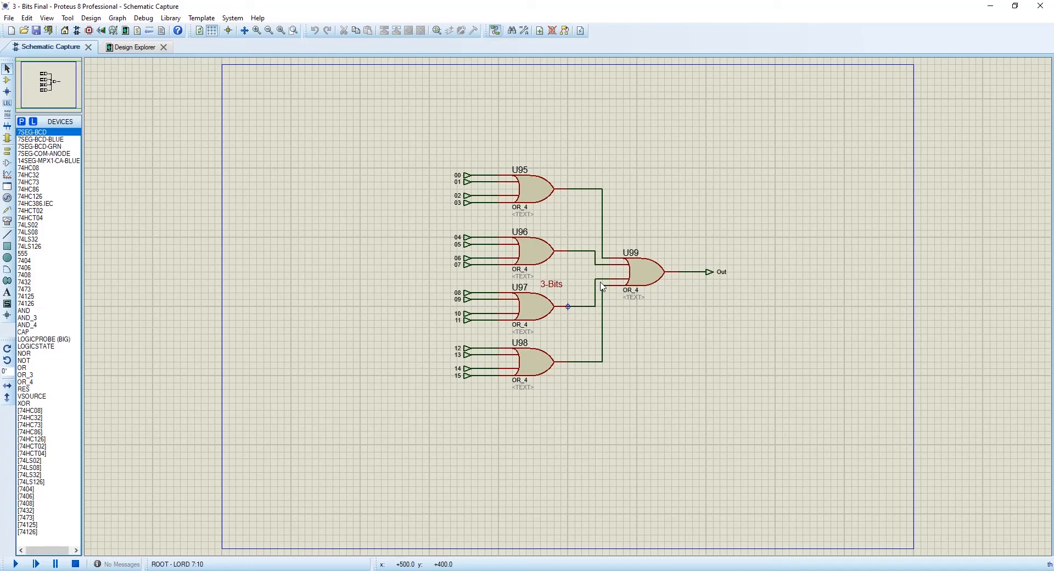
{"action": "mouse_move", "coordinate": [575, 230]}
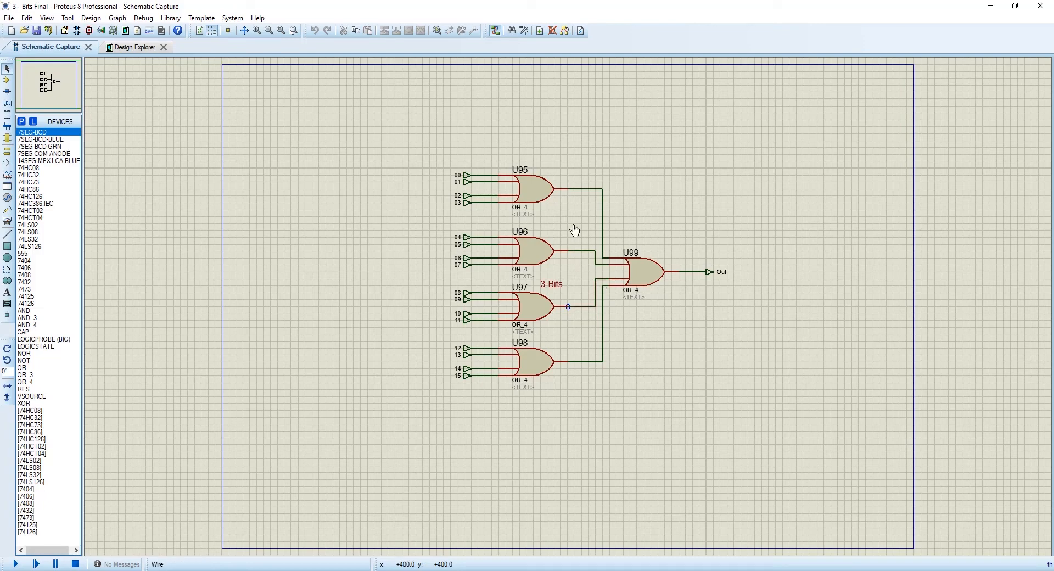
Step: Descend into LORD 7 to view its four OR_4 gates feeding the final OR gate
{"action": "left_click", "coordinate": [532, 252]}
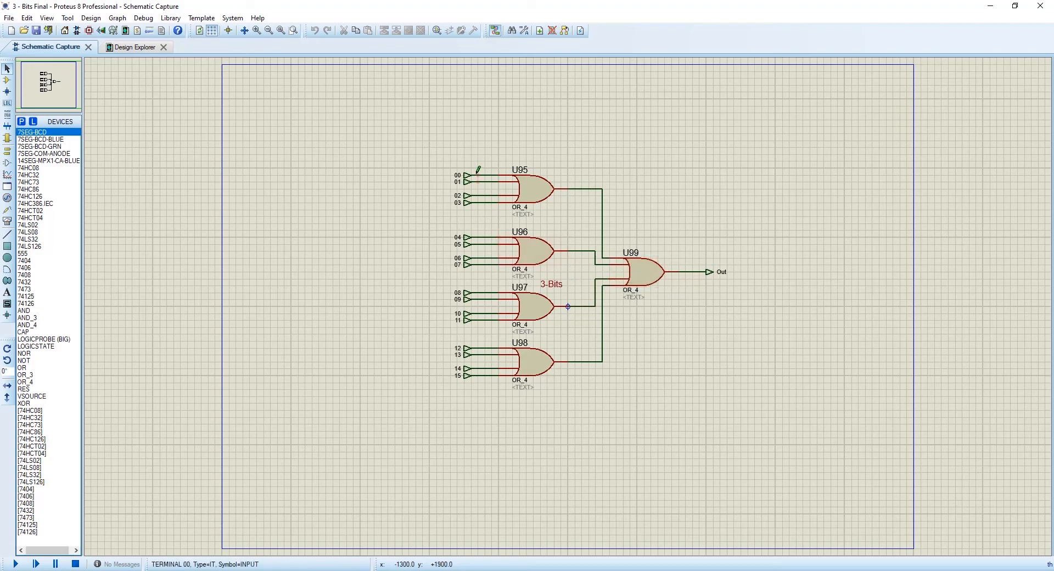
{"action": "mouse_move", "coordinate": [532, 255]}
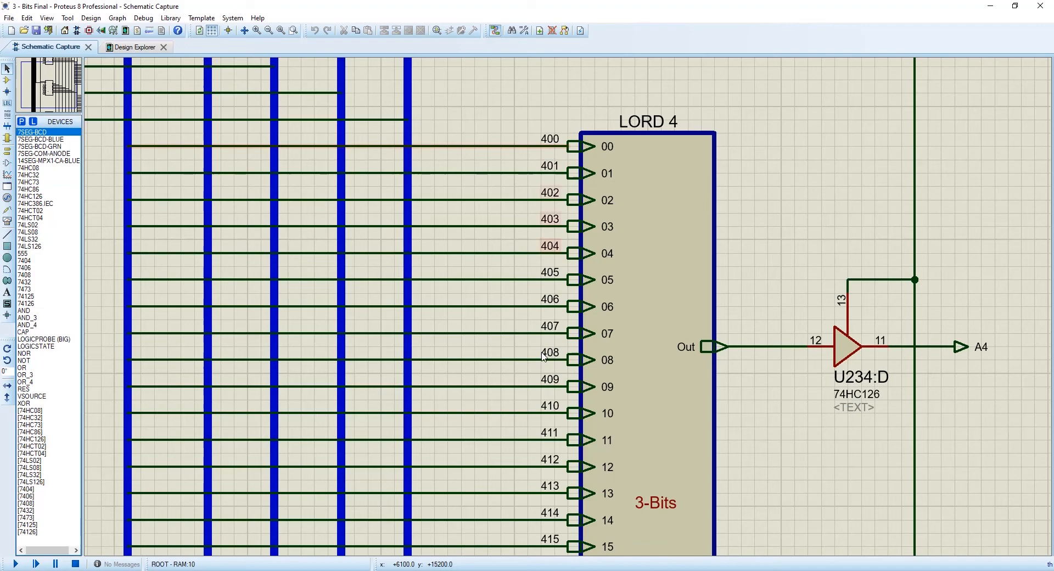
{"action": "scroll", "scroll_direction": "down", "scroll_amount": 3}
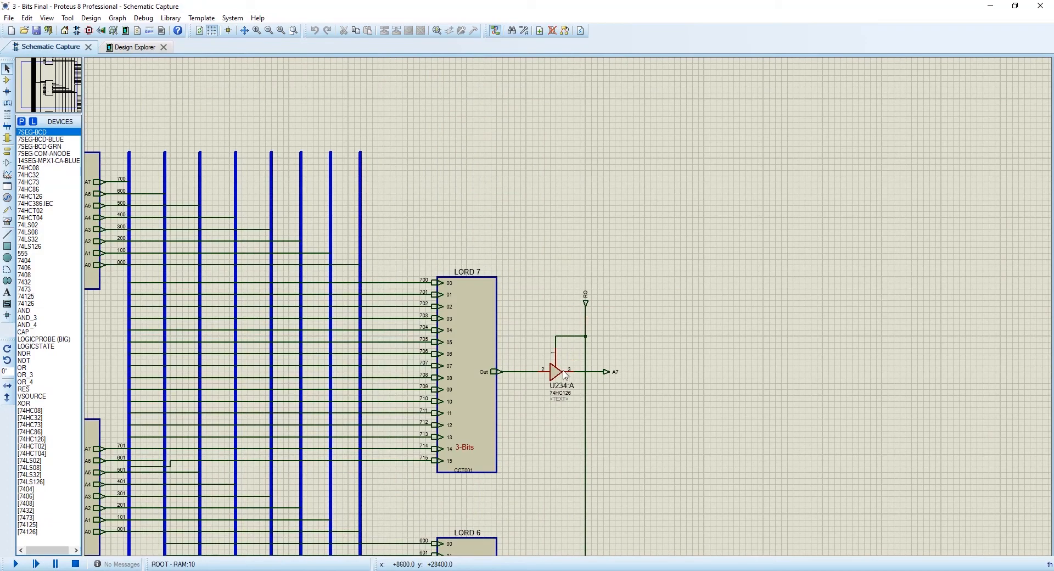
{"action": "left_click", "coordinate": [558, 372]}
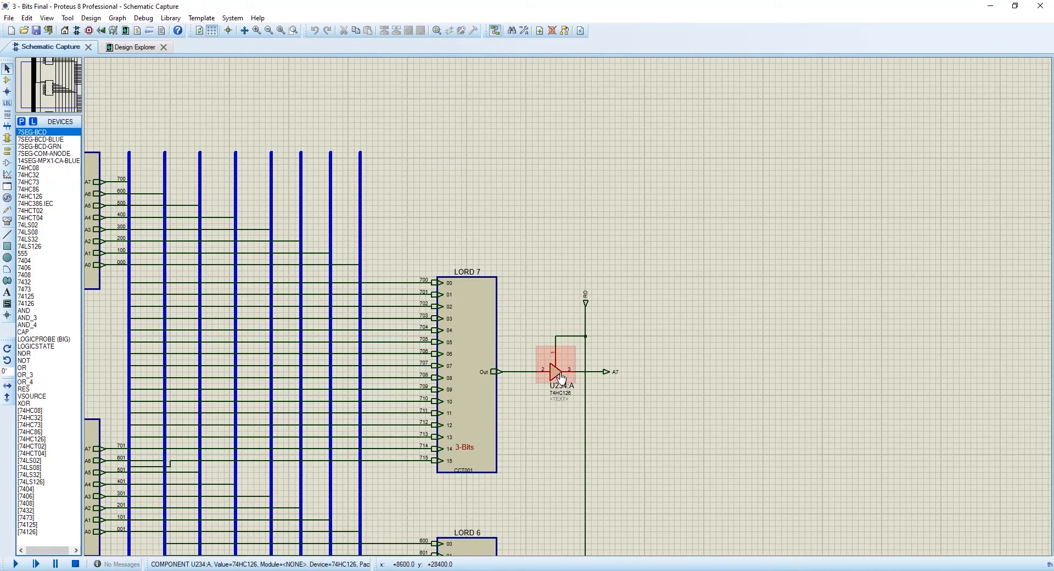